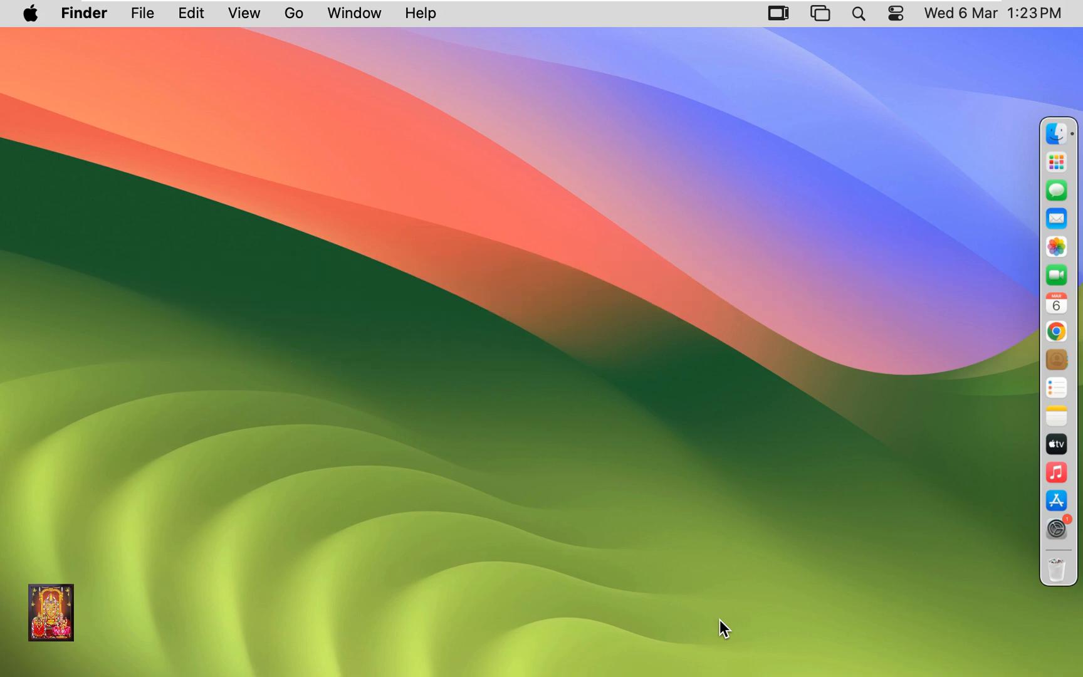
{"action": "mouse_move", "coordinate": [1056, 500]}
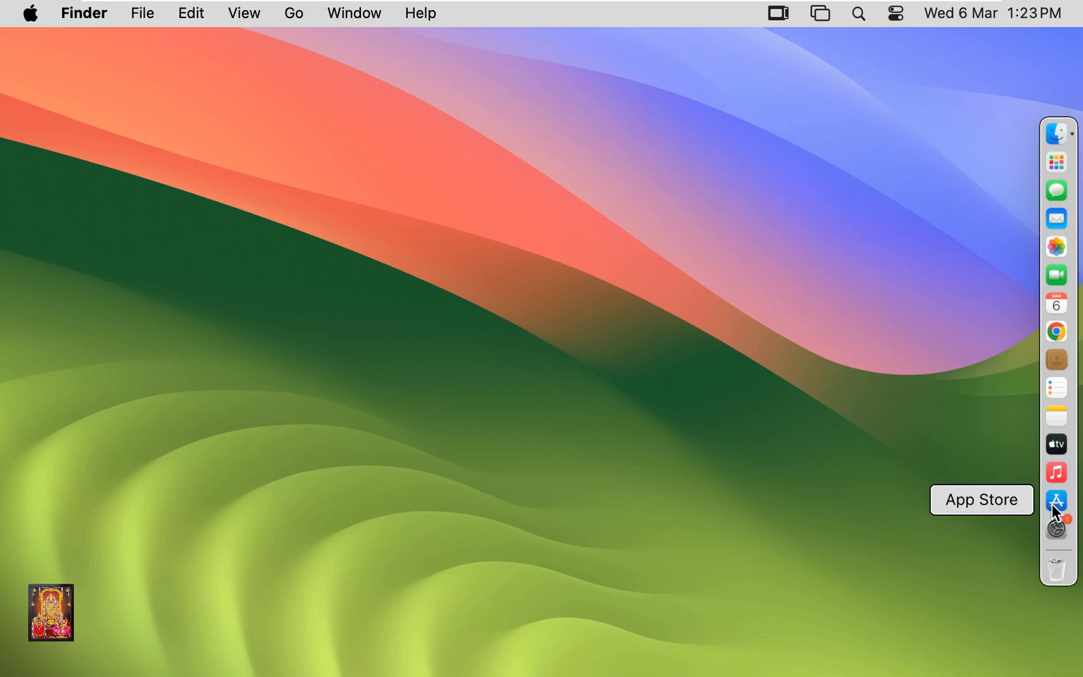
Launch the App Store from the Dock
{"action": "left_click", "coordinate": [1056, 499]}
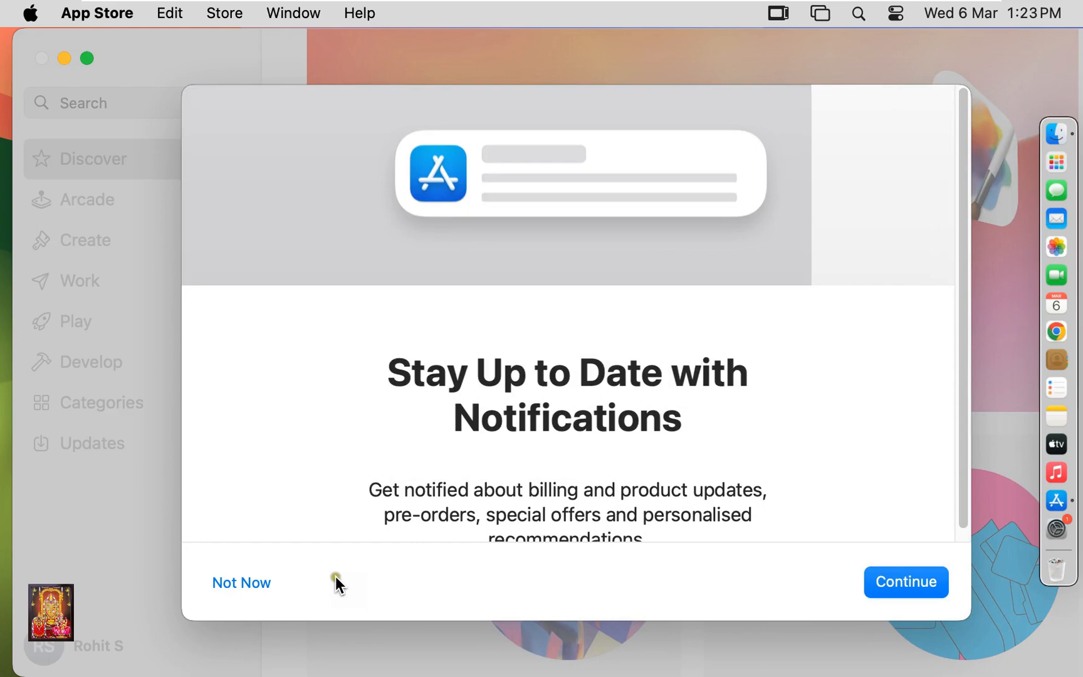
Decline App Store notifications and search for 'microsoft remote desktop'
{"action": "left_click", "coordinate": [241, 582]}
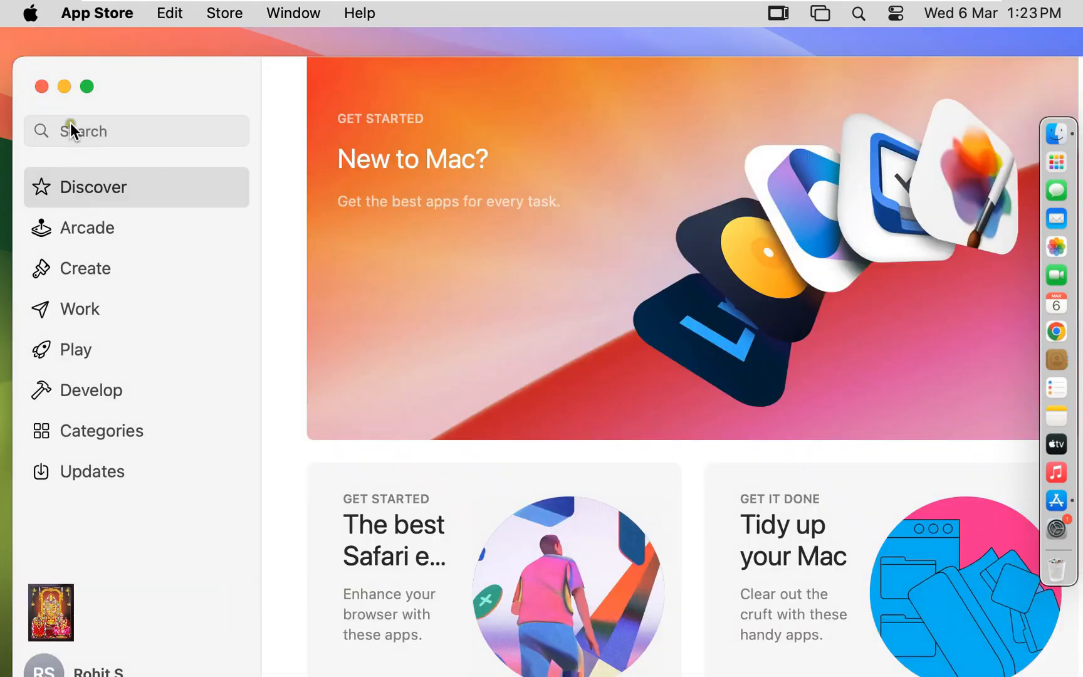
{"action": "type", "text": "m"}
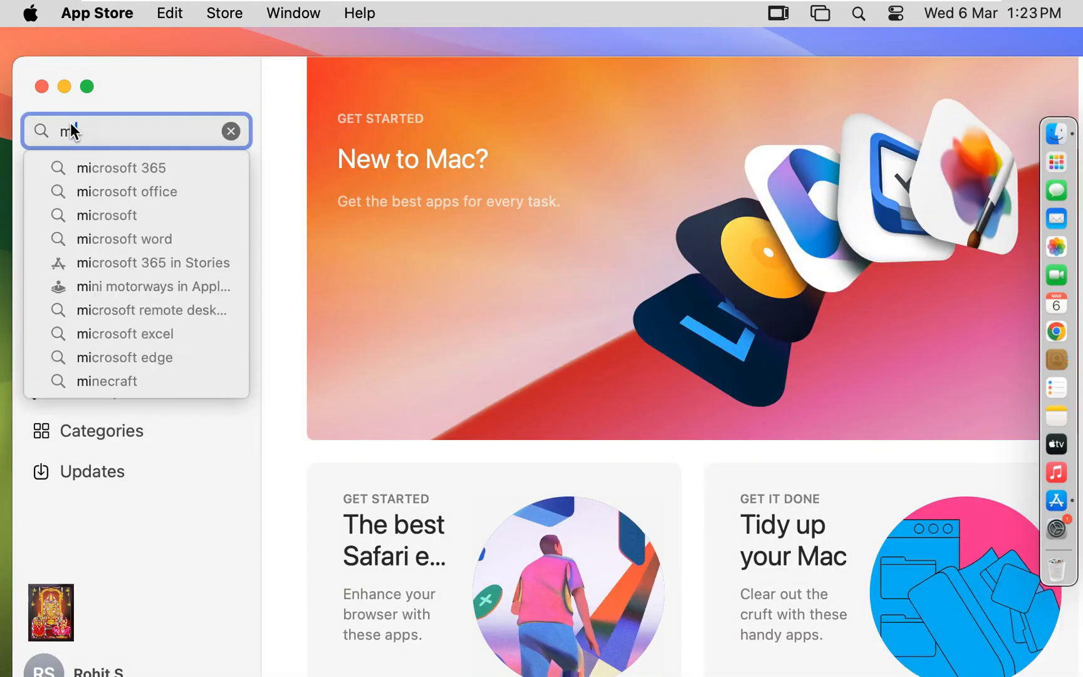
{"action": "type", "text": "icrosoft remote desktop"}
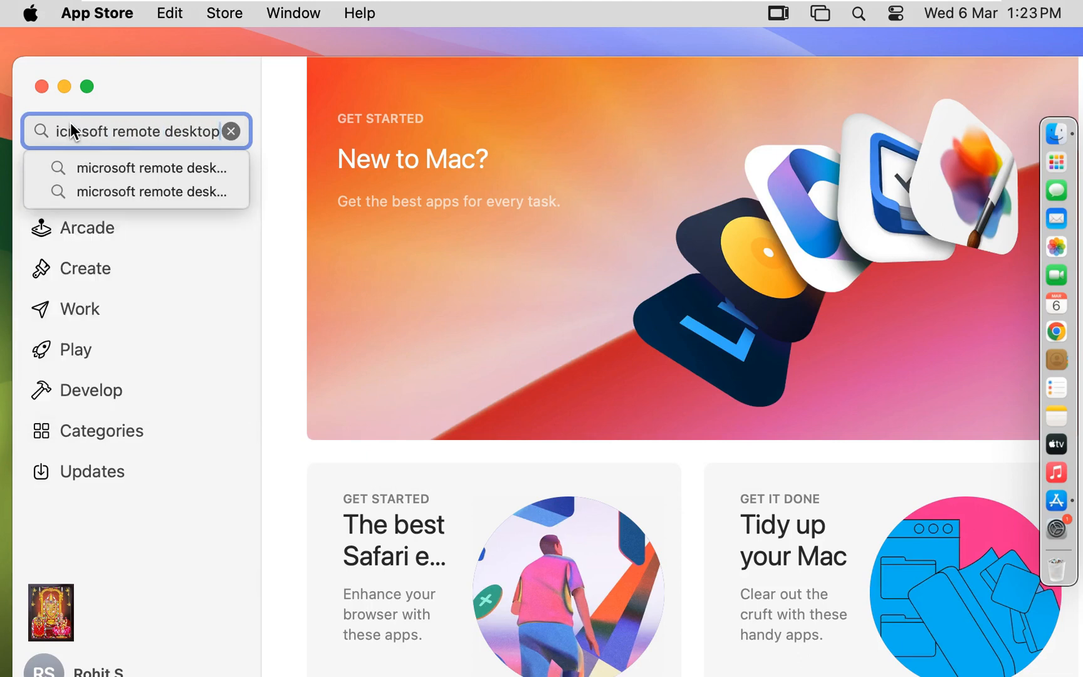
{"action": "left_click", "coordinate": [151, 167]}
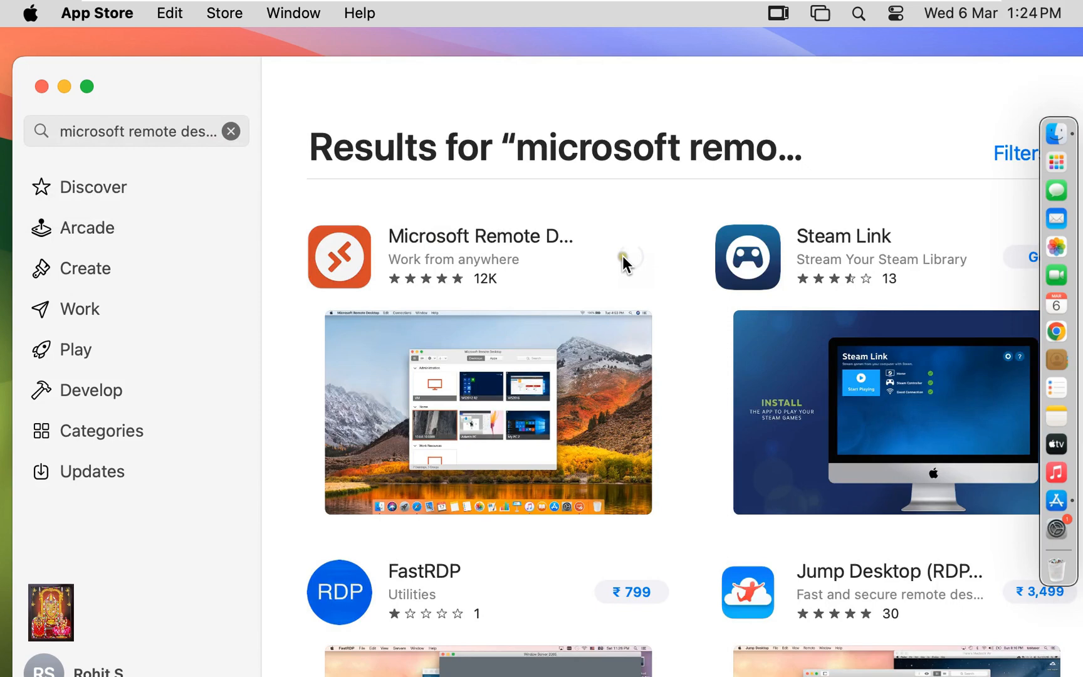
Install Microsoft Remote Desktop from its search result
{"action": "left_click", "coordinate": [628, 257]}
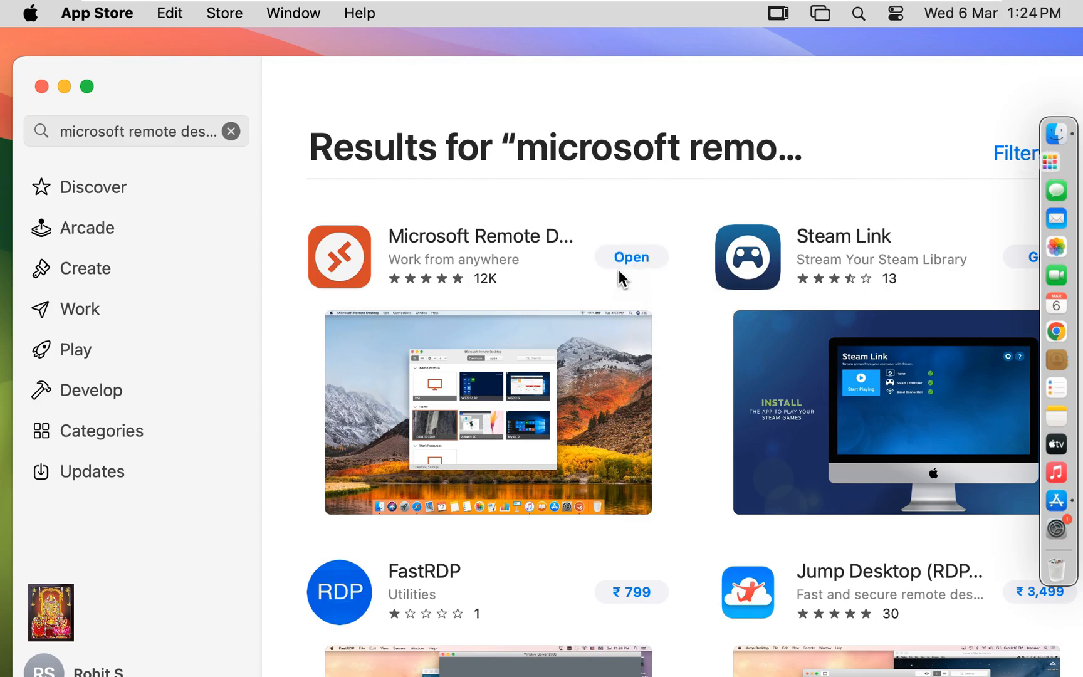
{"action": "mouse_move", "coordinate": [41, 86]}
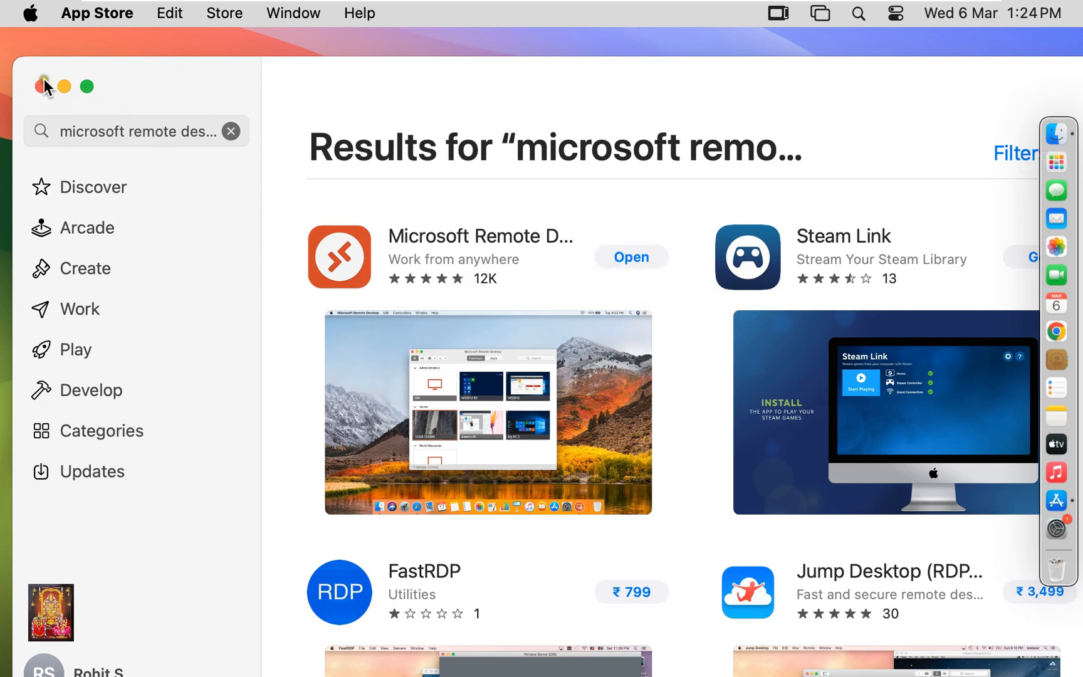
Close the App Store window, returning to the desktop
{"action": "left_click", "coordinate": [44, 86]}
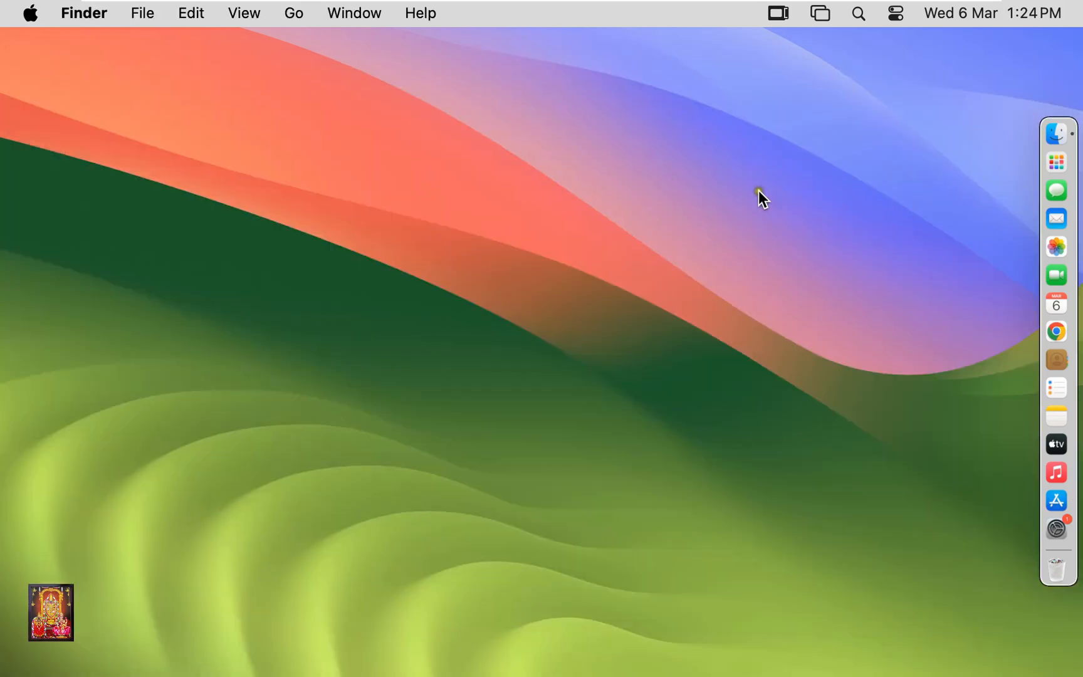
{"action": "left_click", "coordinate": [1056, 162]}
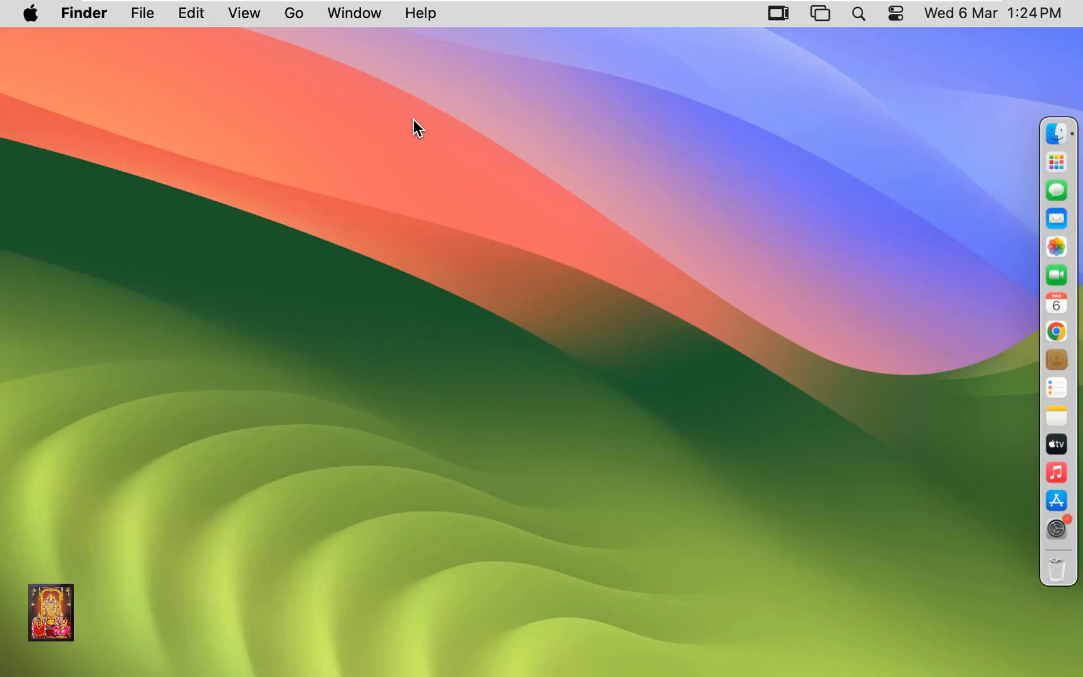
{"action": "mouse_move", "coordinate": [630, 349]}
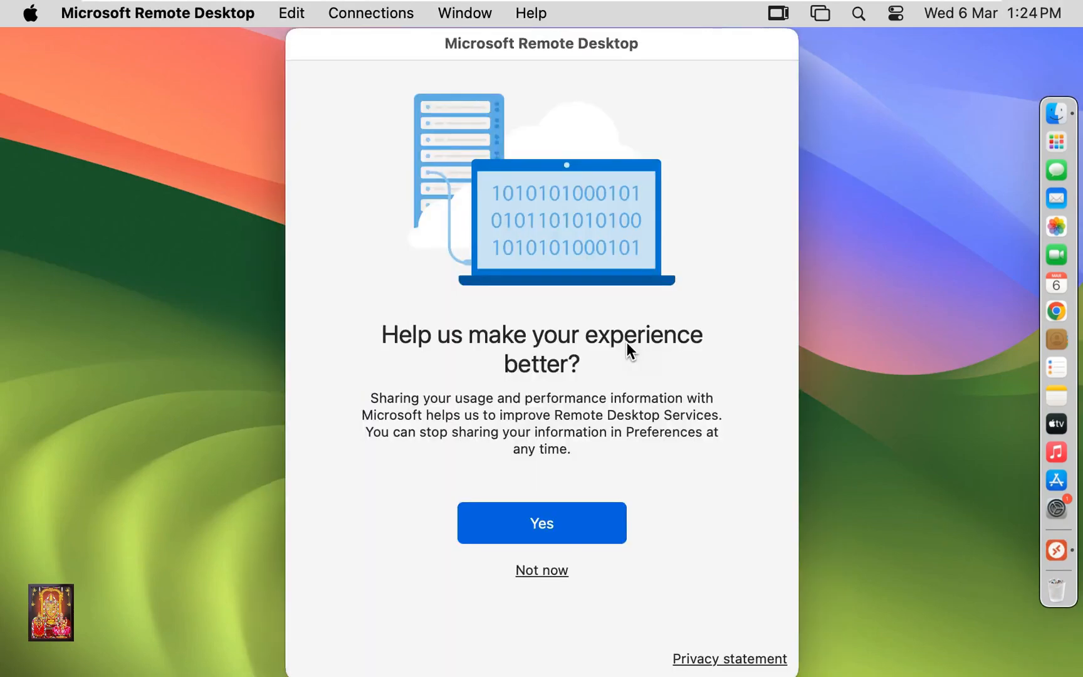
{"action": "mouse_move", "coordinate": [632, 393]}
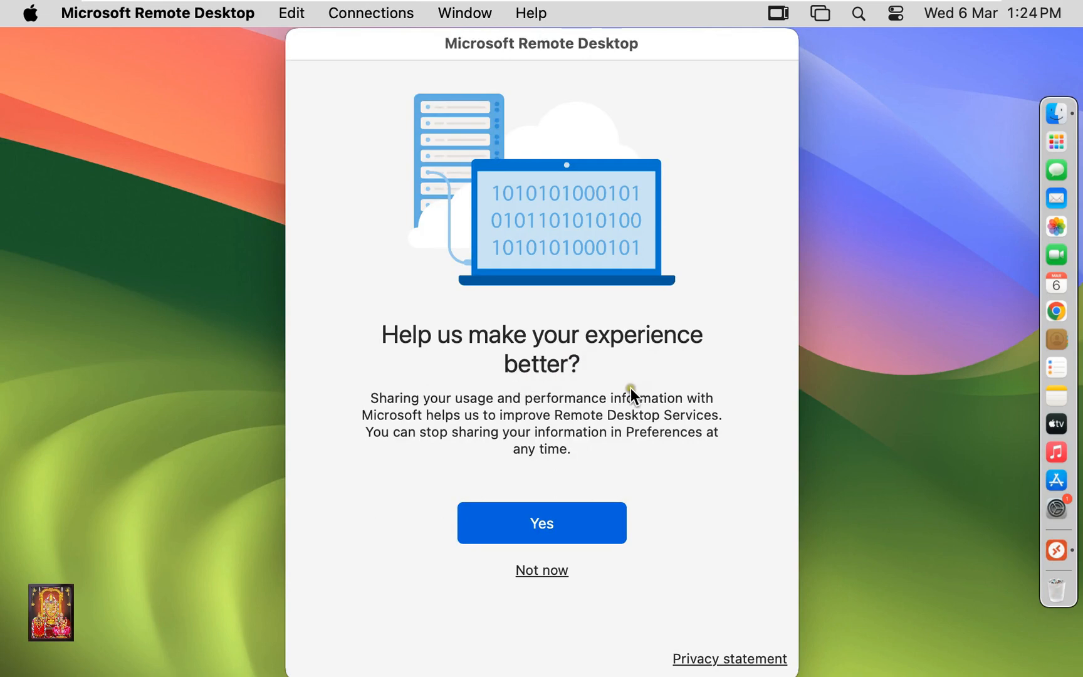
{"action": "mouse_move", "coordinate": [546, 575]}
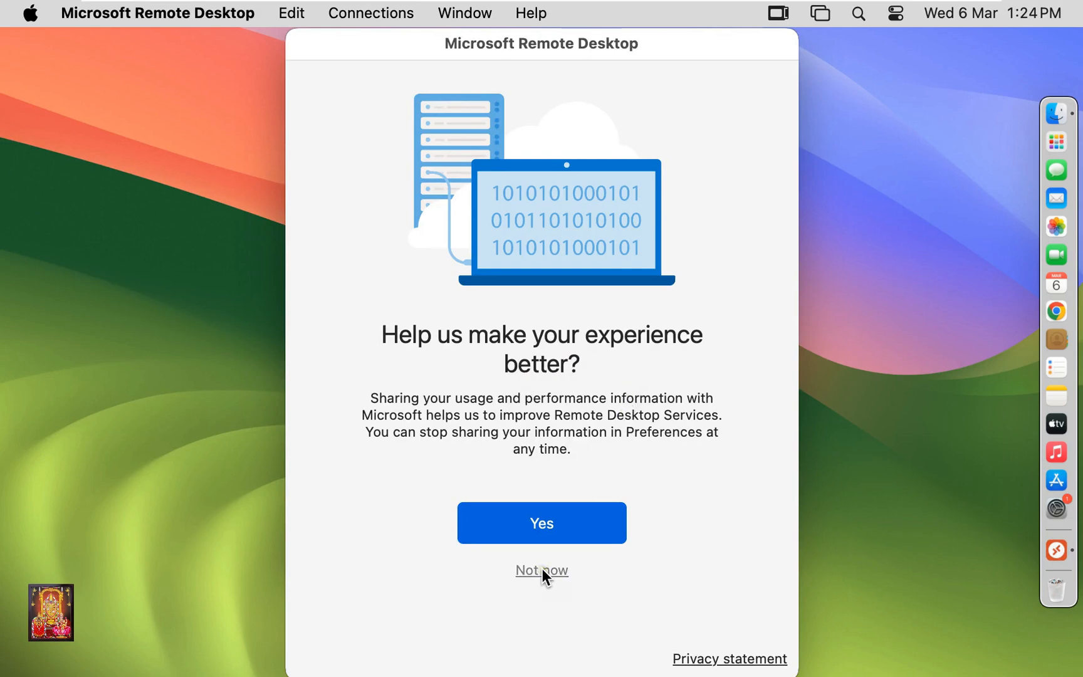
Decline usage data sharing, then allow camera and microphone access
{"action": "left_click", "coordinate": [541, 570]}
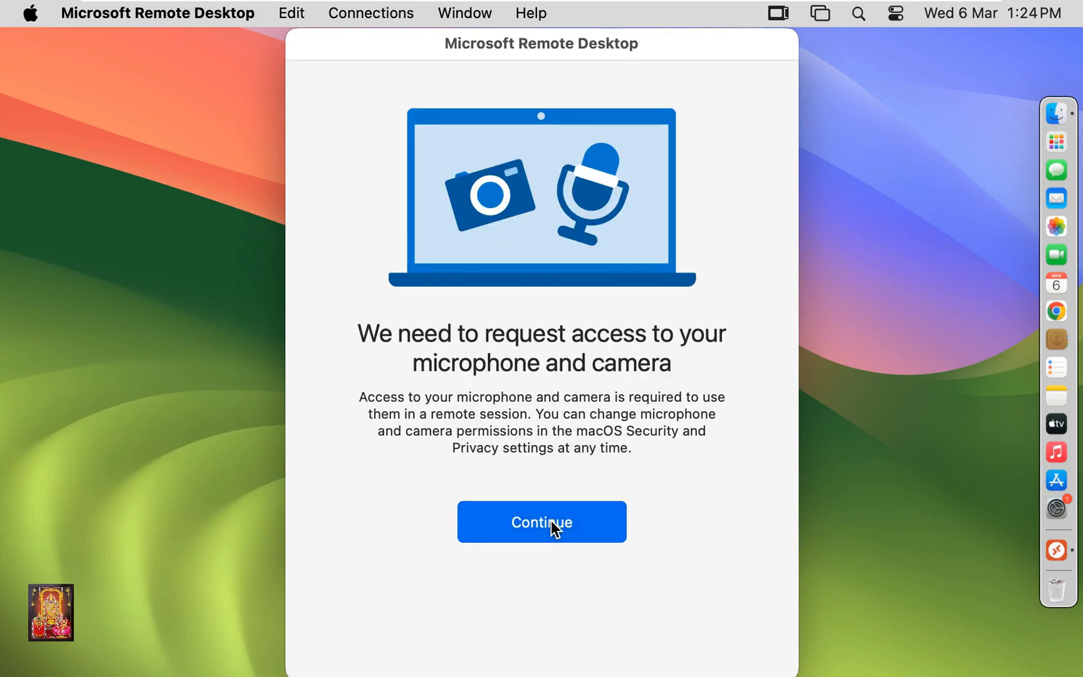
{"action": "left_click", "coordinate": [541, 521]}
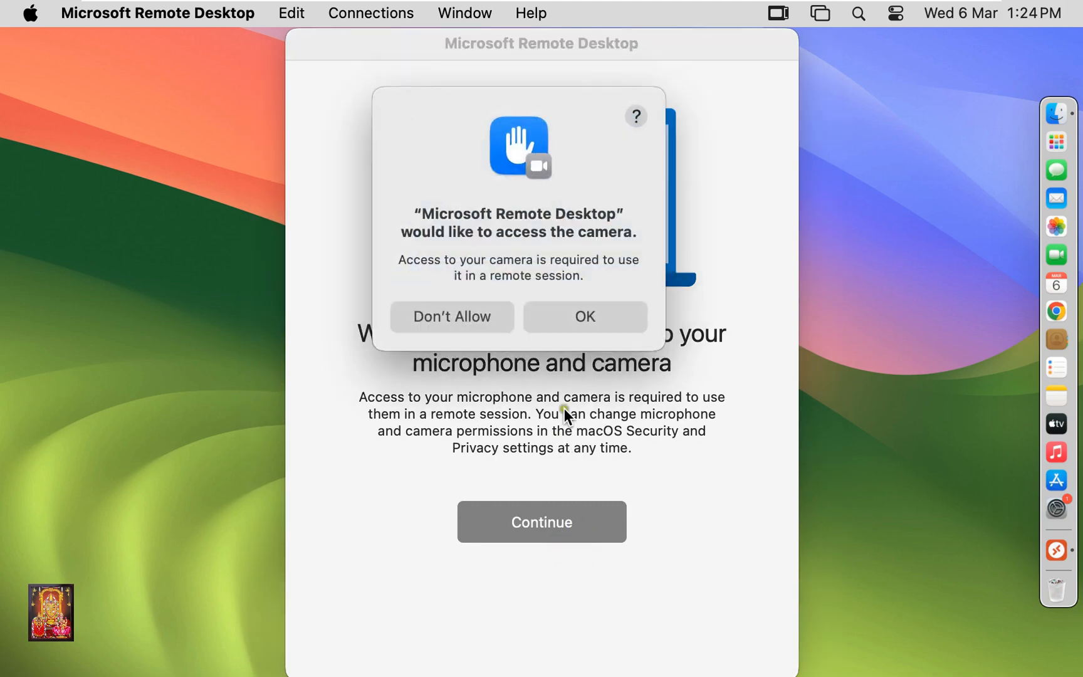
{"action": "left_click", "coordinate": [584, 316]}
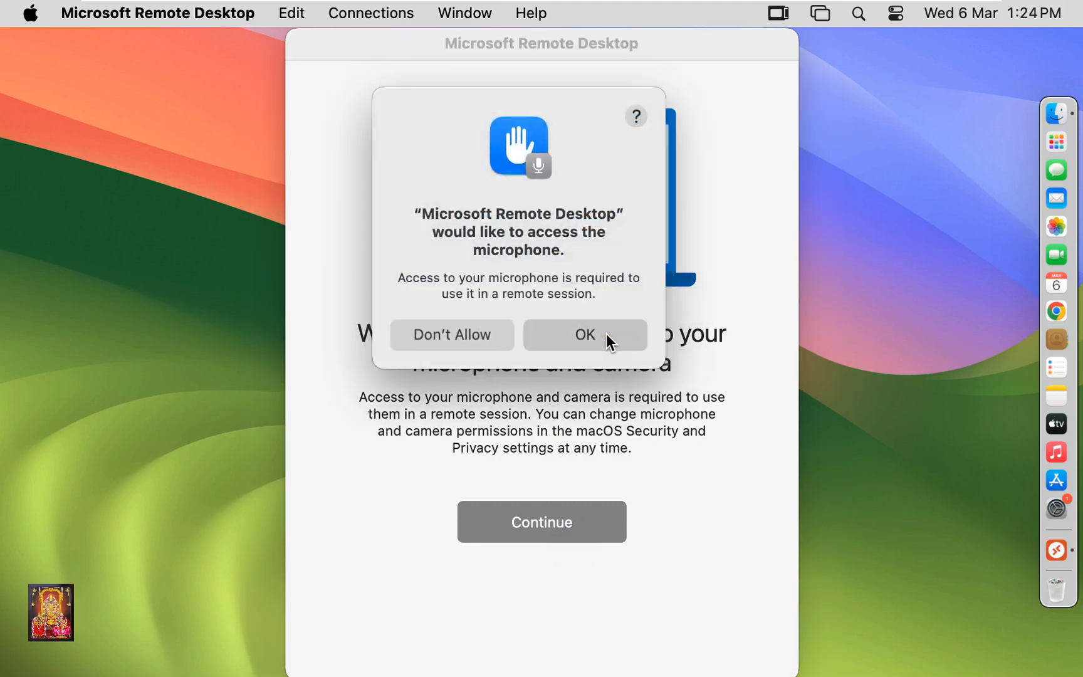
{"action": "left_click", "coordinate": [584, 334]}
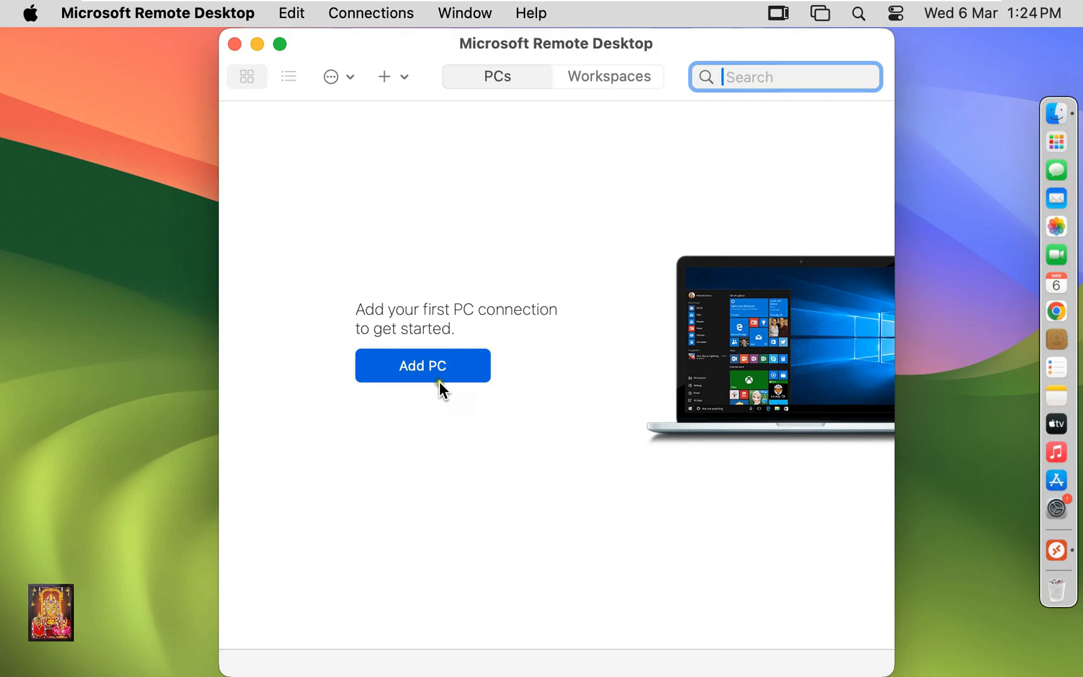
Add a PC connection with PC name 'Server' and save it
{"action": "left_click", "coordinate": [422, 365]}
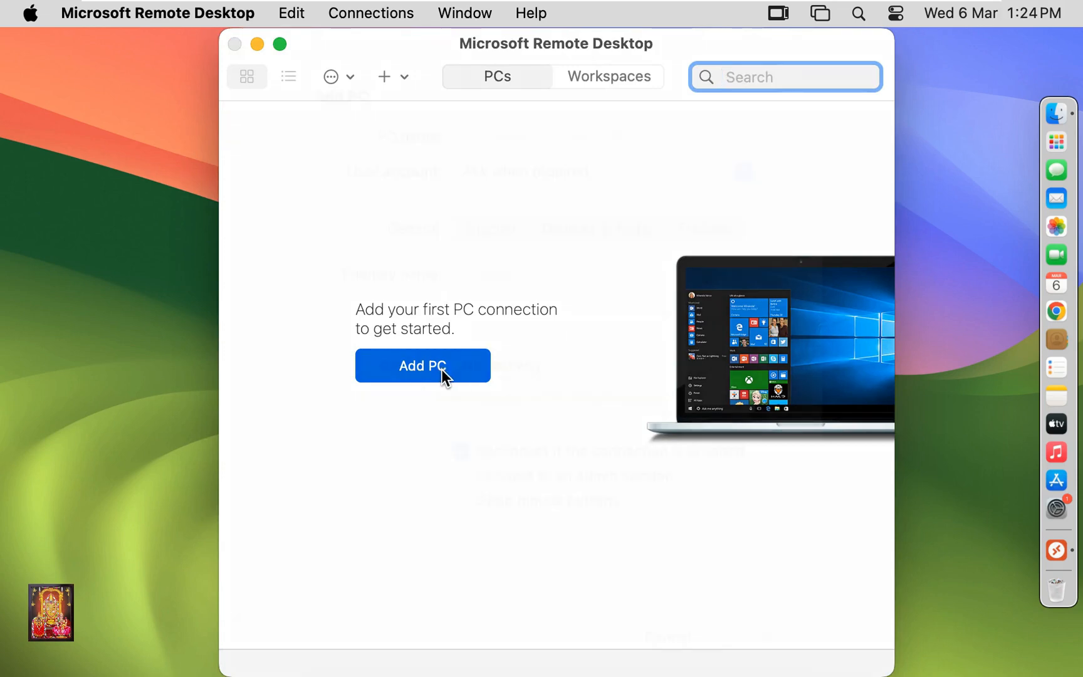
{"action": "left_click", "coordinate": [422, 365]}
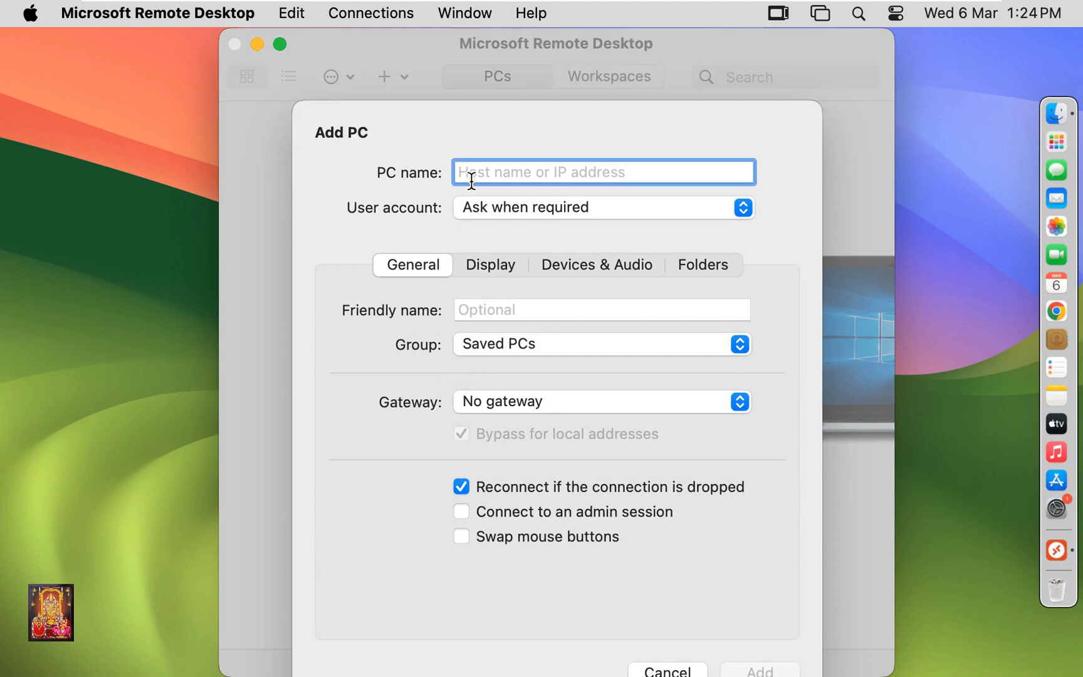
{"action": "type", "text": "Server"}
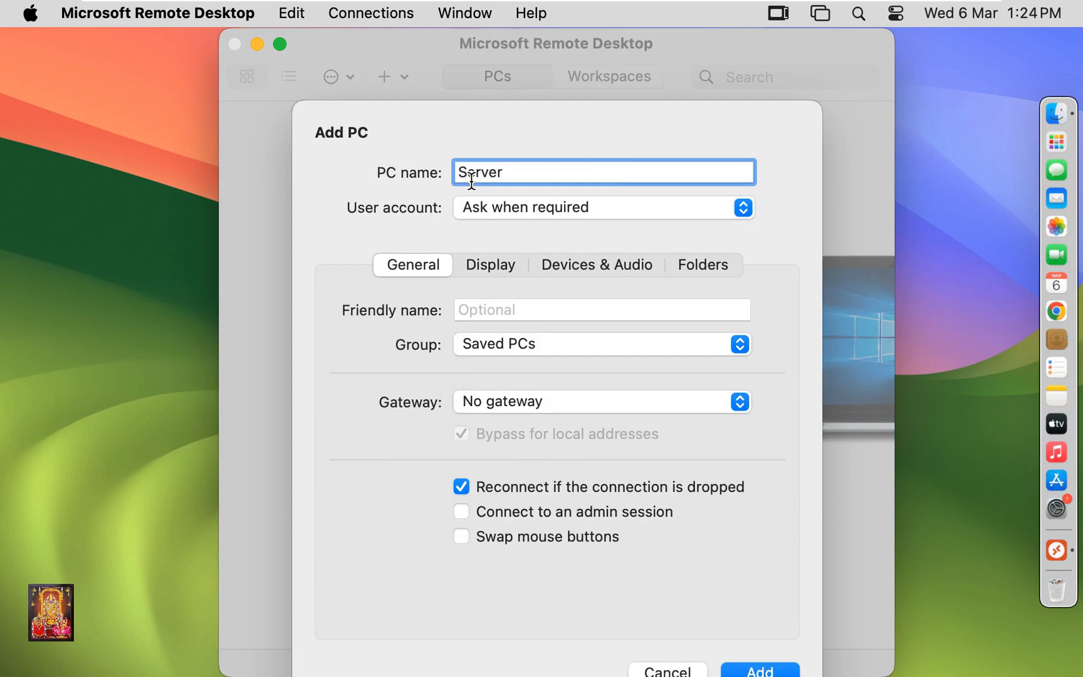
{"action": "mouse_move", "coordinate": [566, 124]}
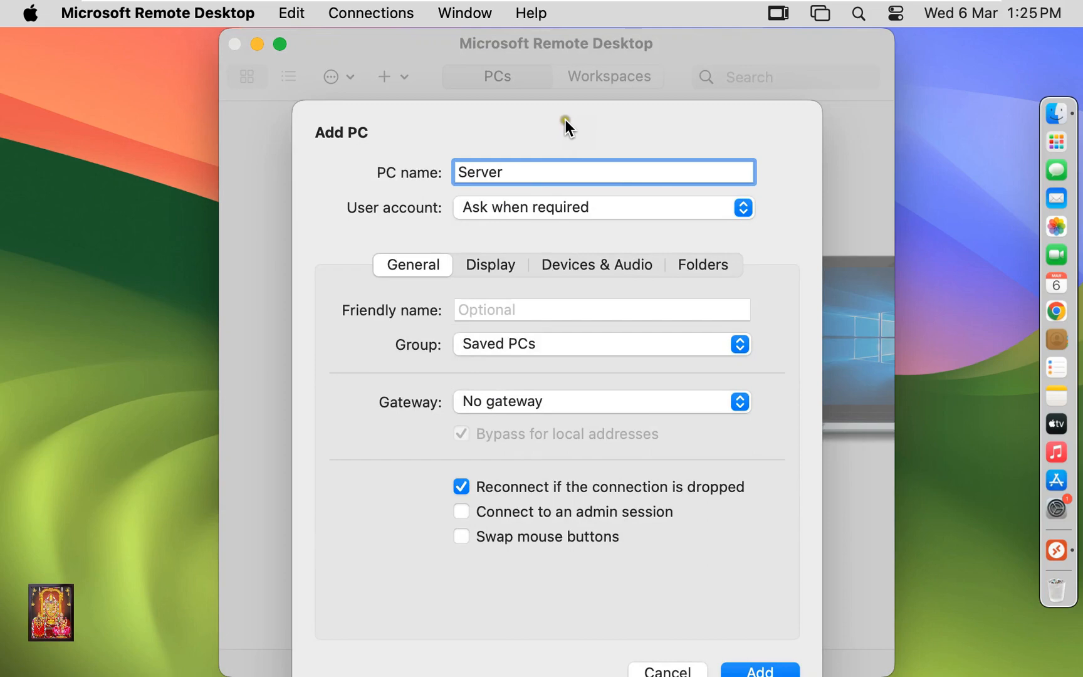
{"action": "left_click", "coordinate": [759, 669]}
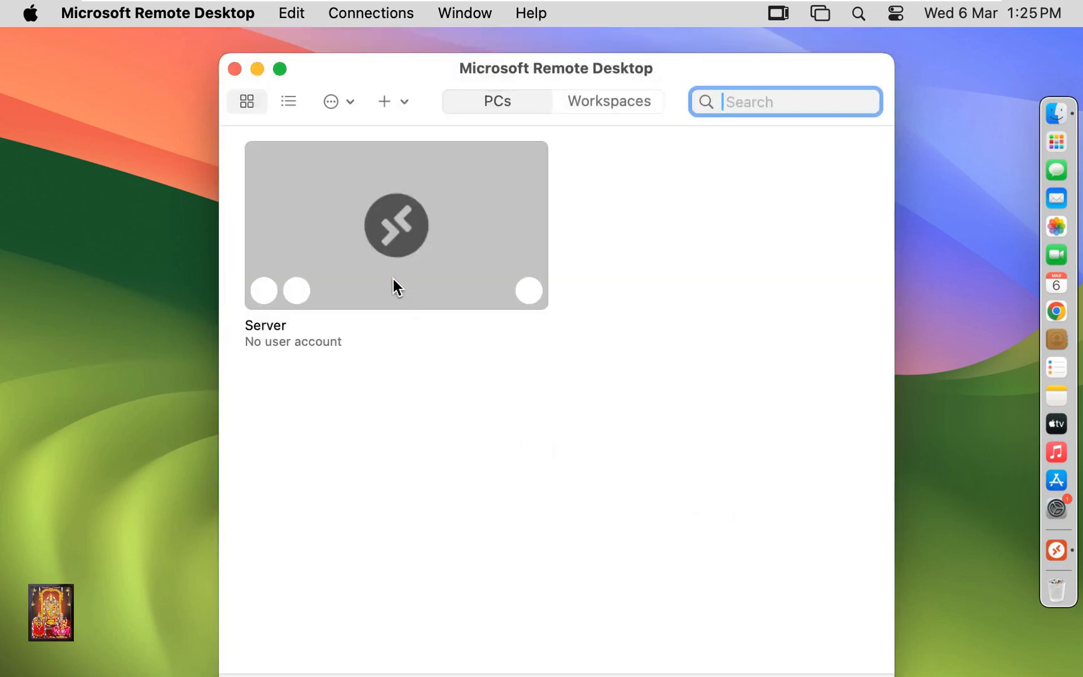
Connect to Server as administrator, accepting the unverified certificate
{"action": "left_click", "coordinate": [396, 224]}
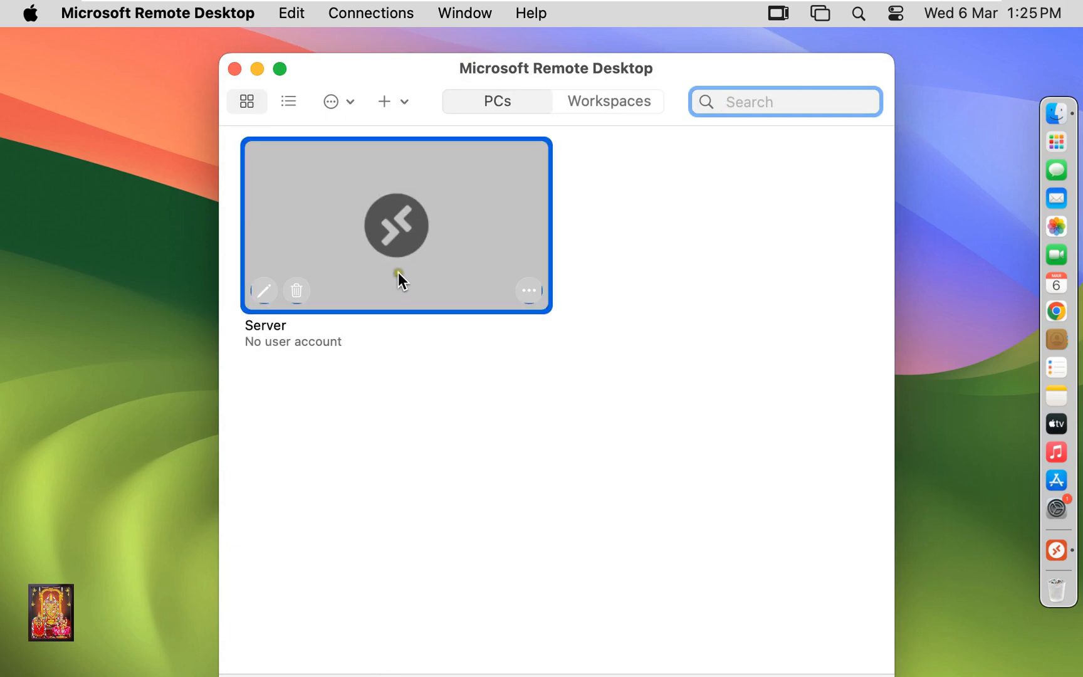
{"action": "double_click", "coordinate": [396, 224]}
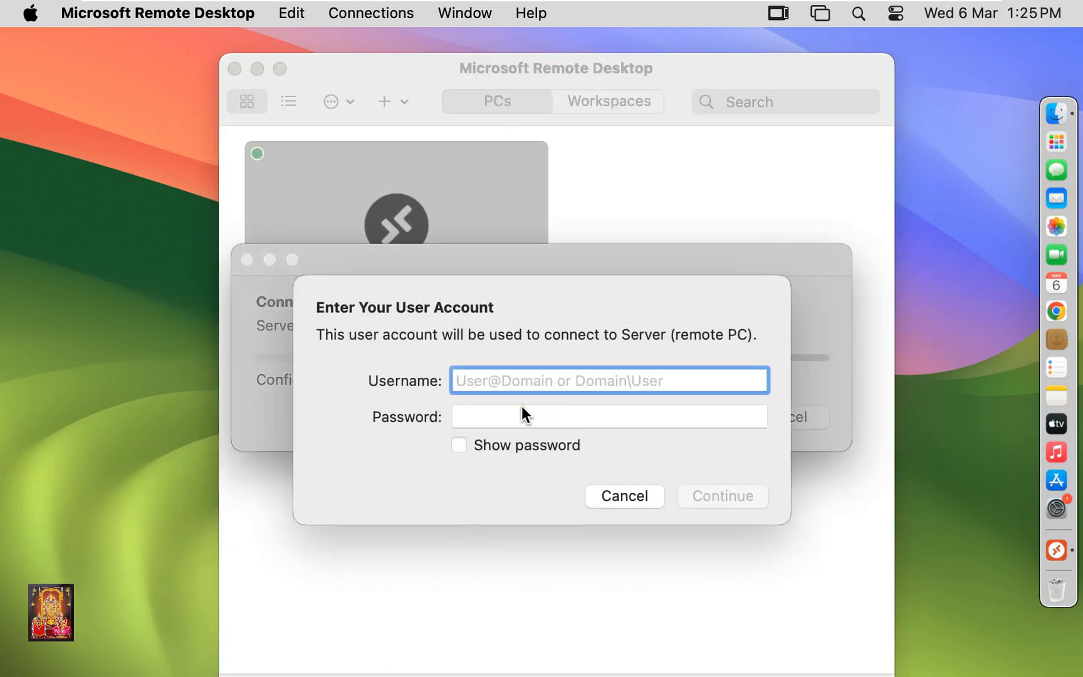
{"action": "type", "text": "administrator"}
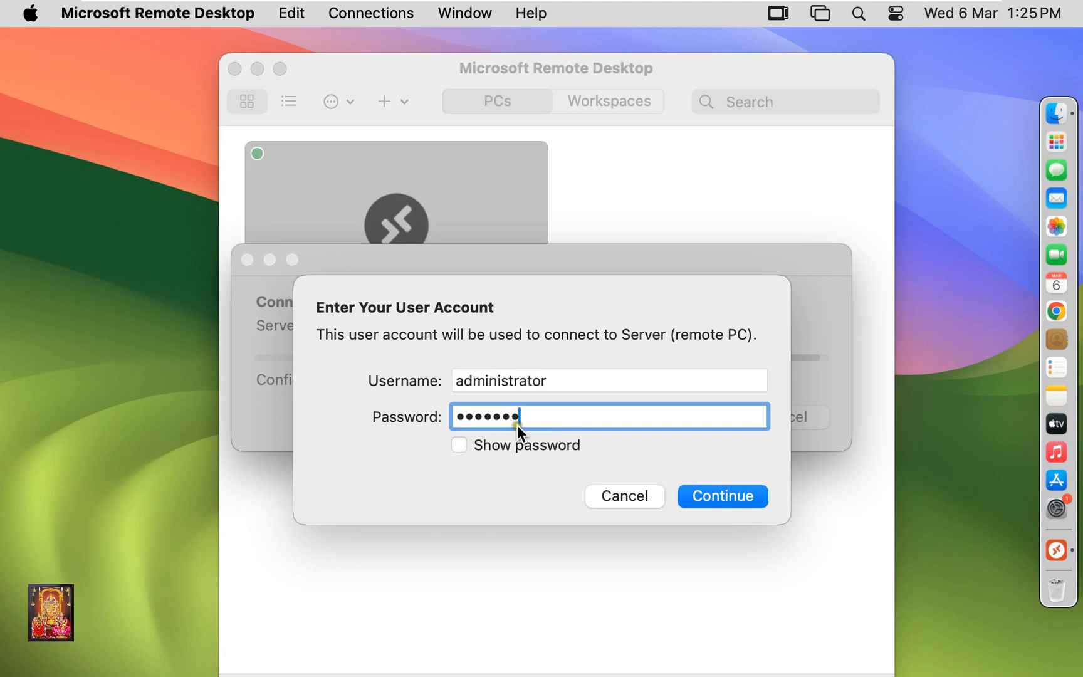
{"action": "left_click", "coordinate": [721, 496]}
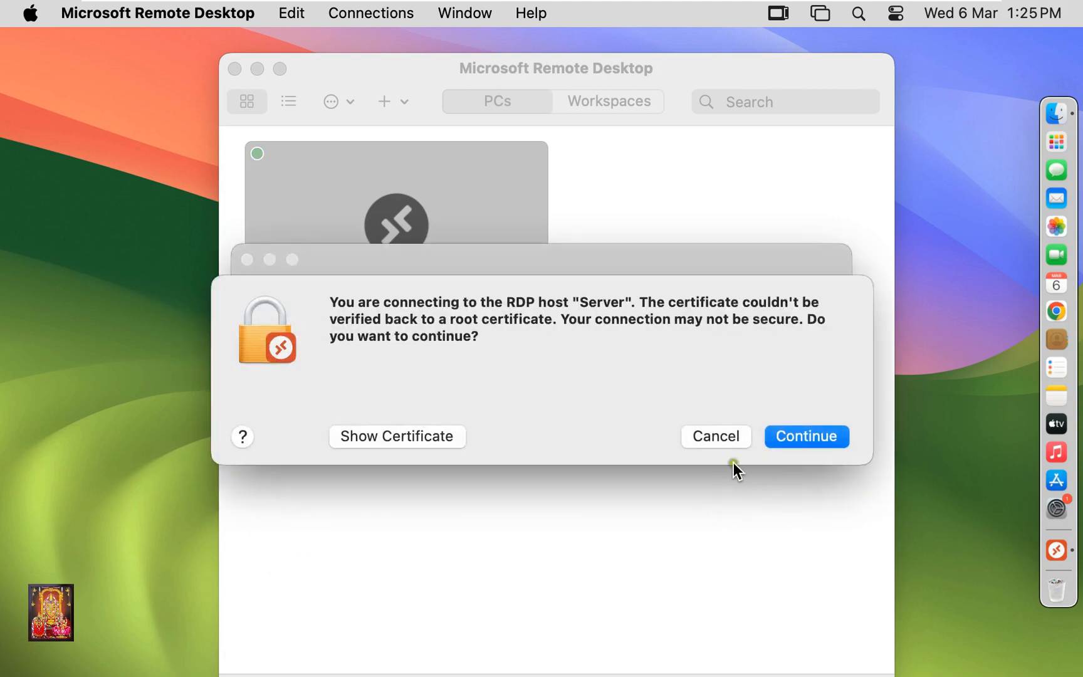
{"action": "left_click", "coordinate": [805, 436]}
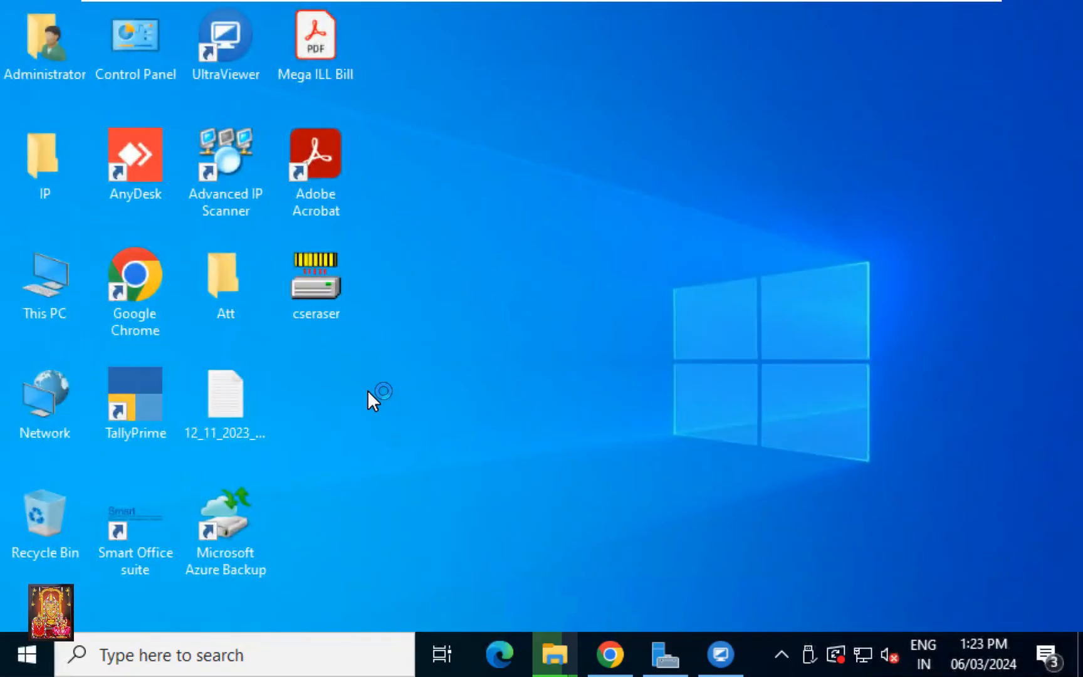
{"action": "mouse_move", "coordinate": [500, 425]}
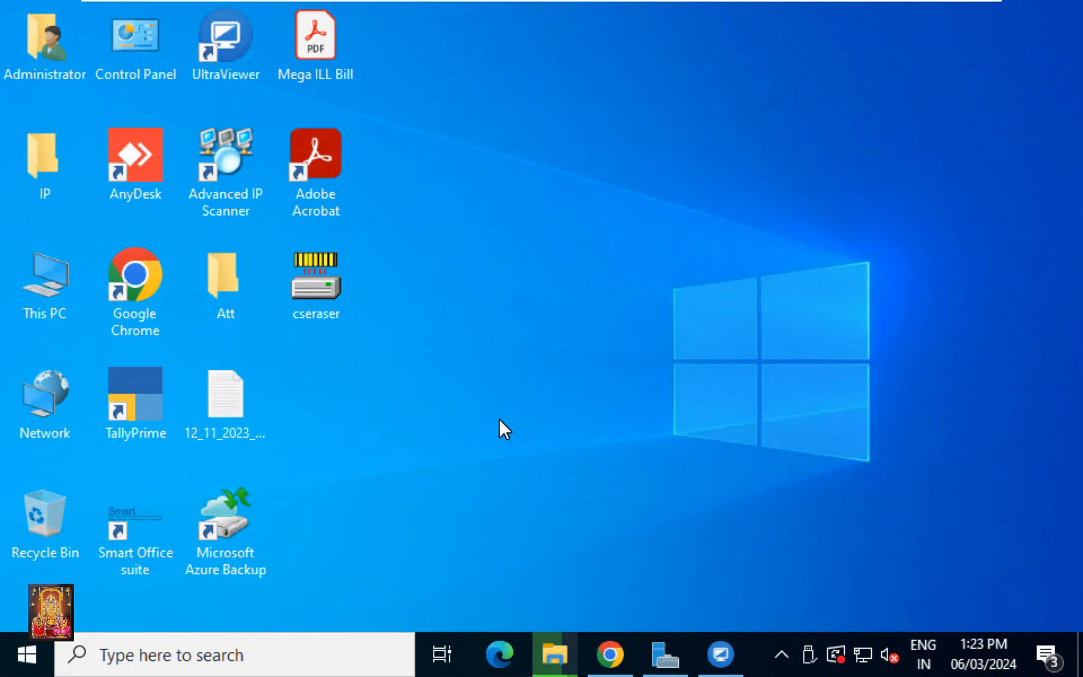
{"action": "mouse_move", "coordinate": [7, 11]}
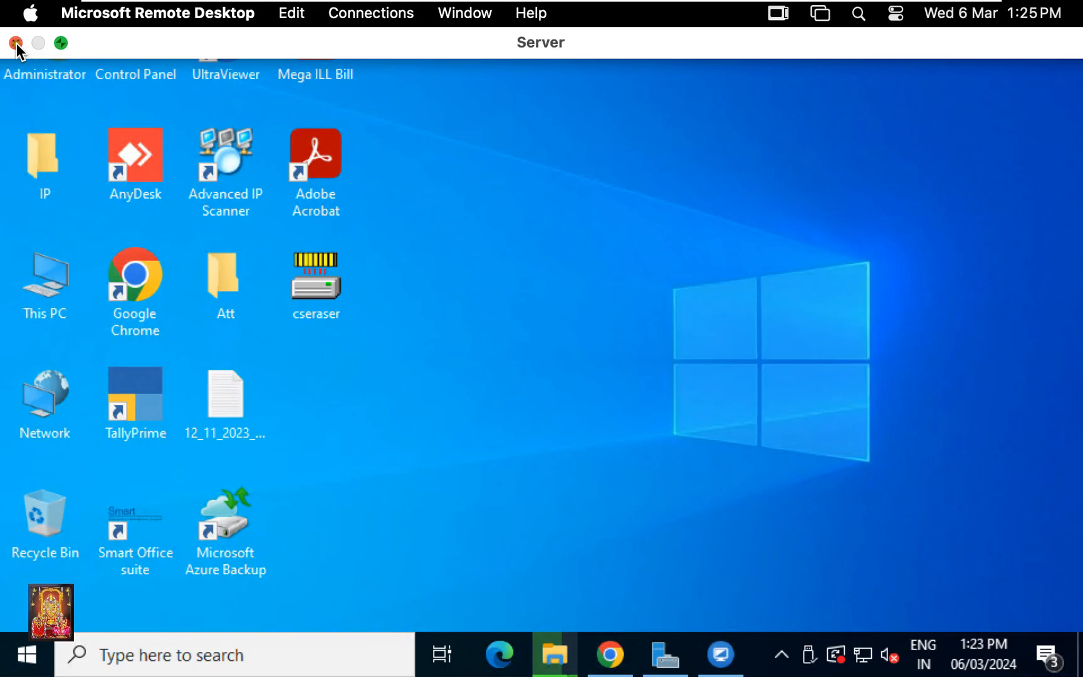
Close the Server session window, then close the PC list window
{"action": "left_click", "coordinate": [14, 43]}
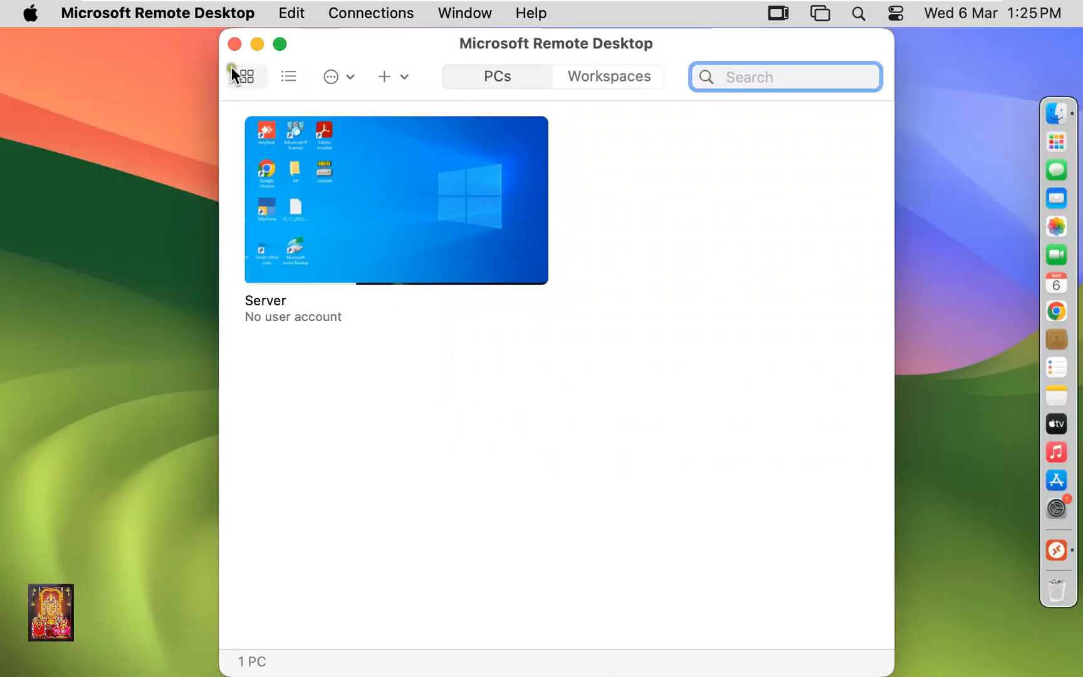
{"action": "left_click", "coordinate": [235, 43]}
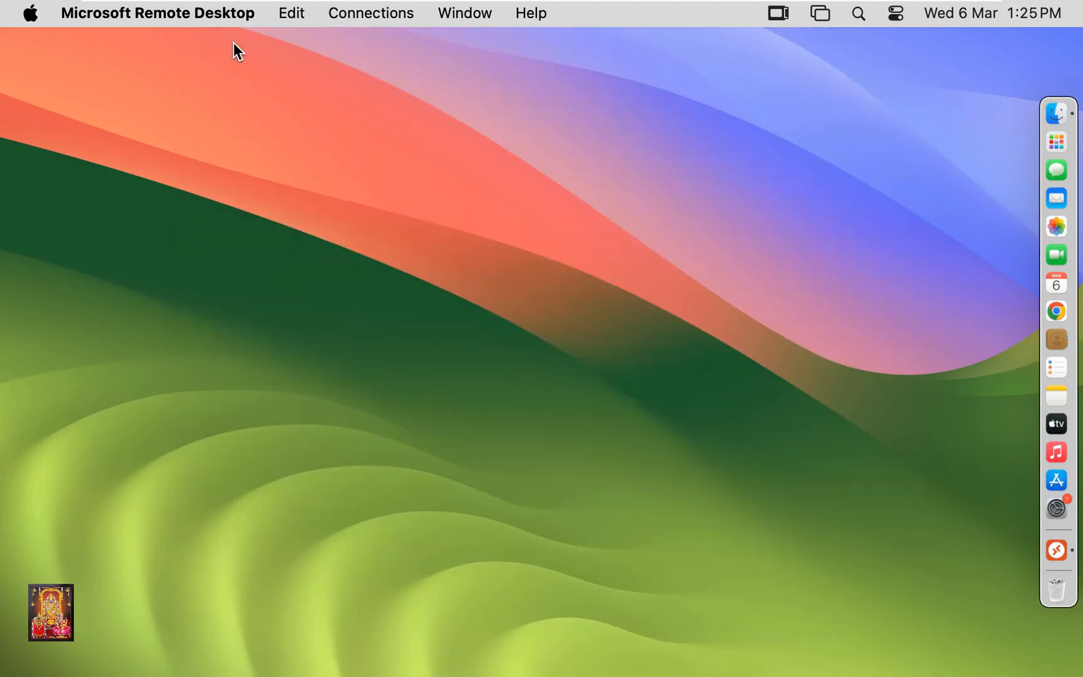